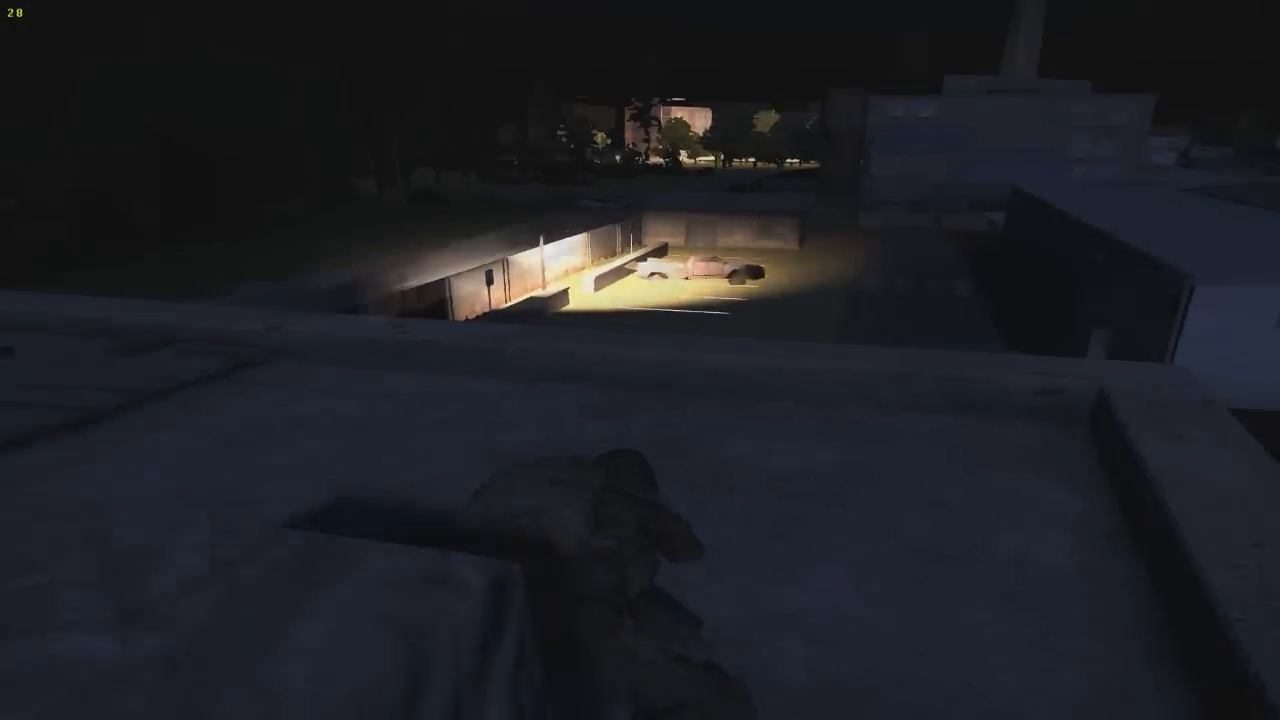
pyautogui.moveTo(900, 400)
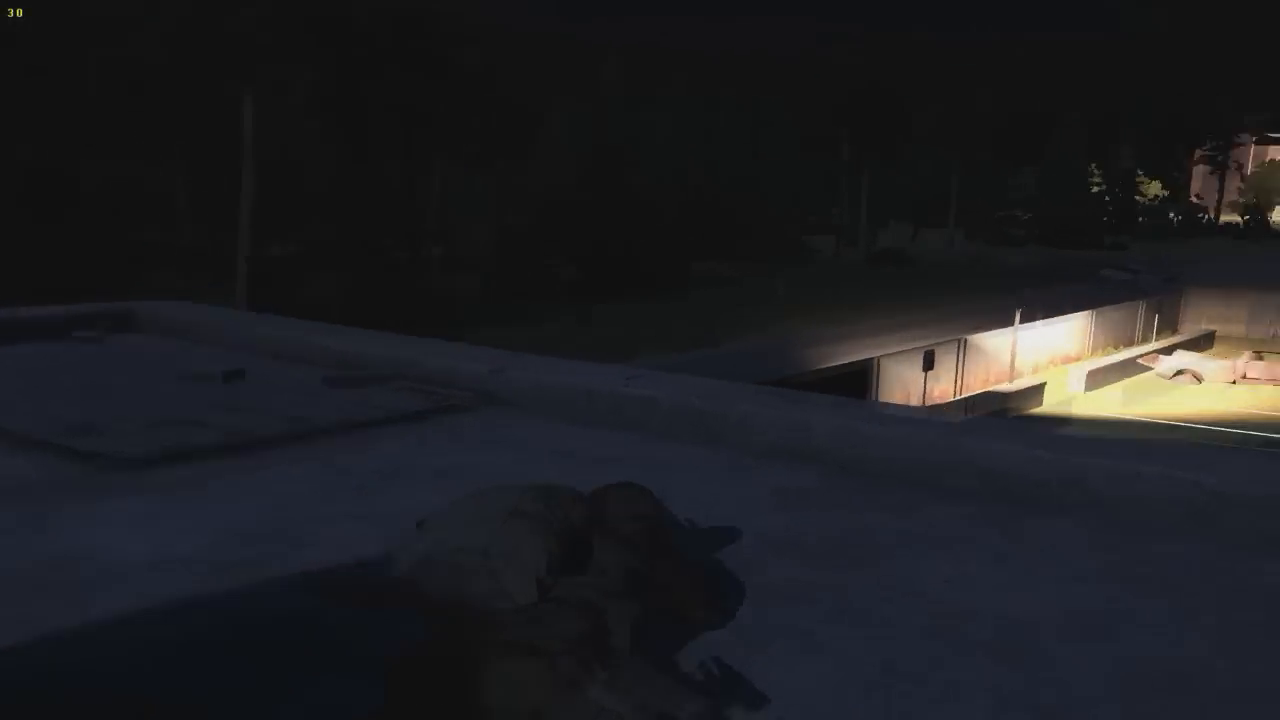
pyautogui.rightClick(640, 360)
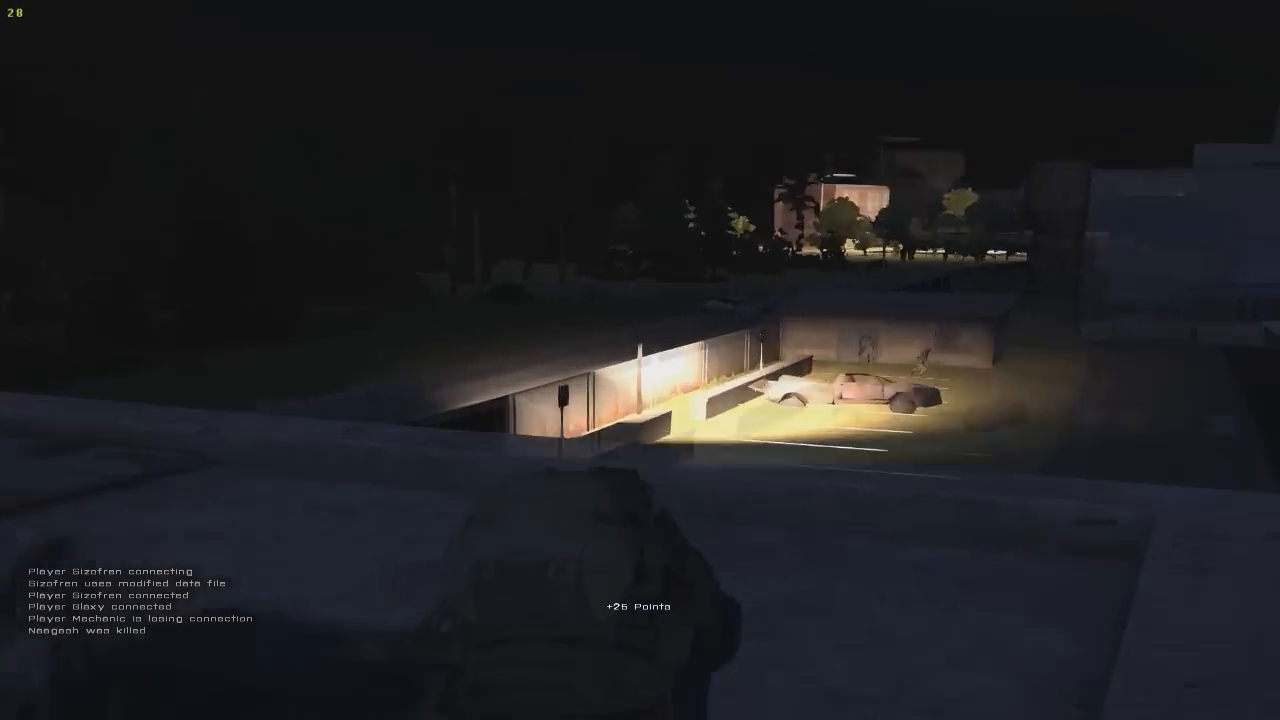
pyautogui.moveTo(900, 400)
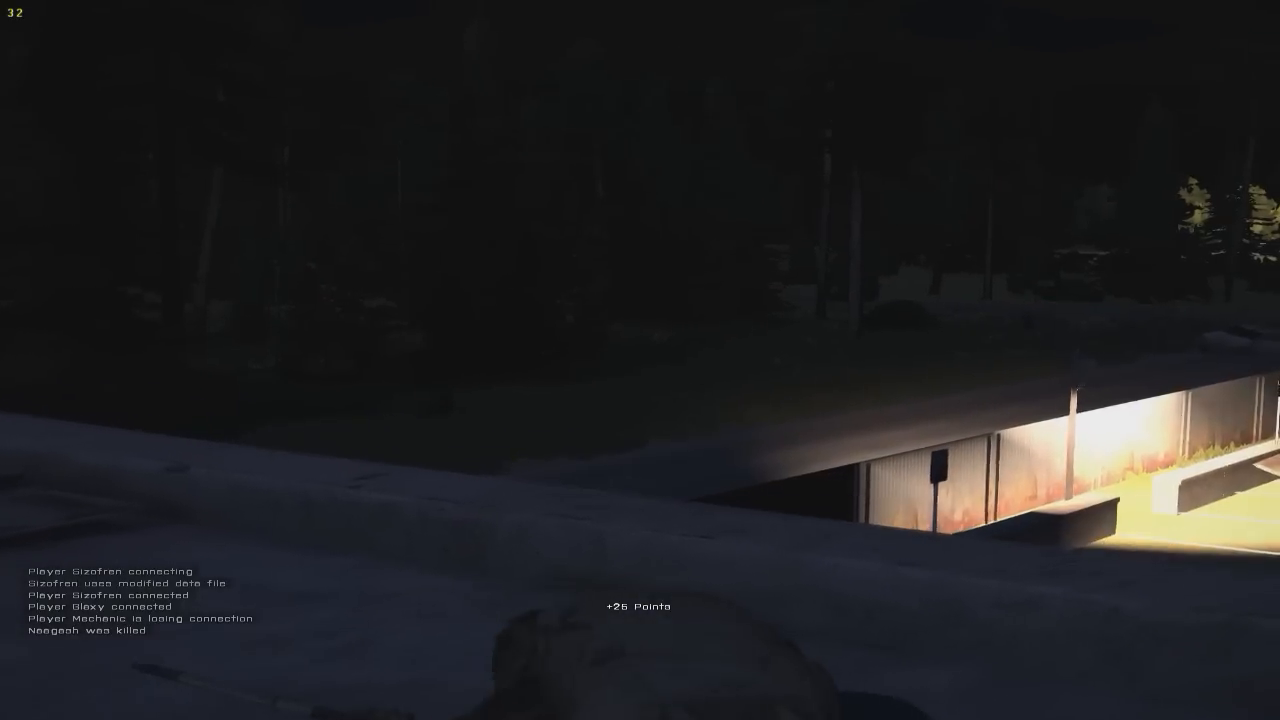